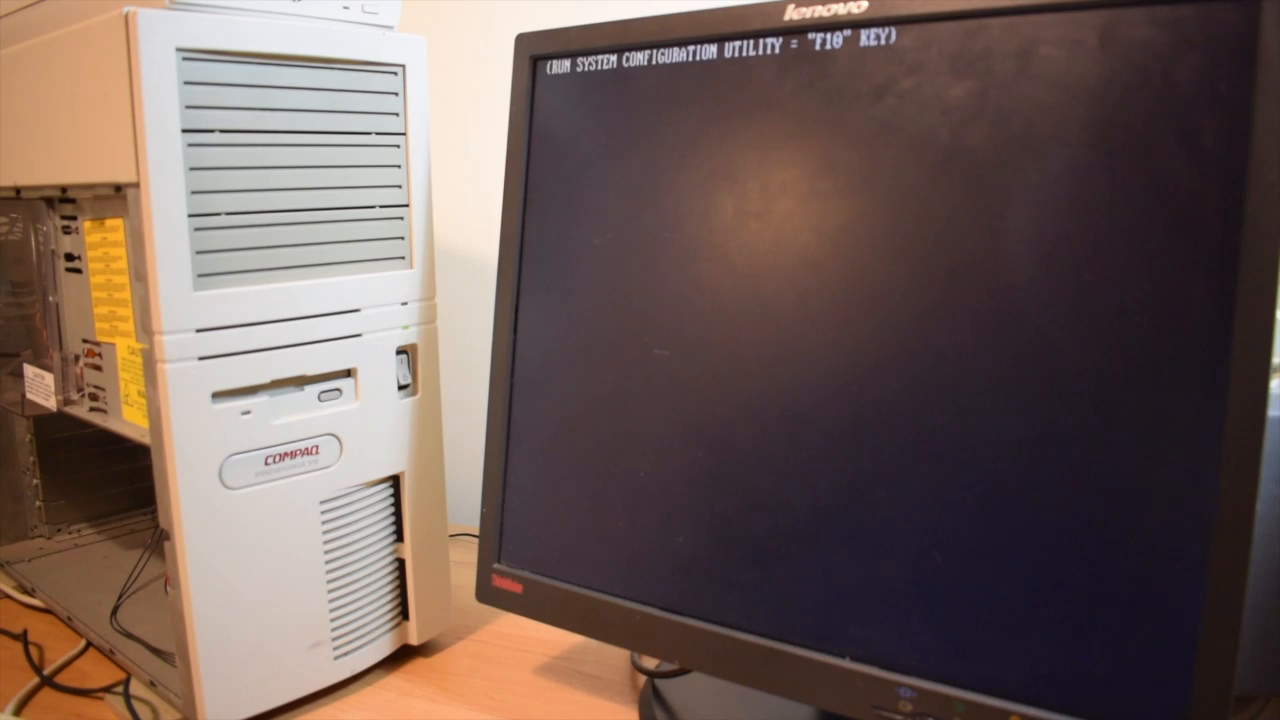
Step: Launch the configuration utility with F10 and highlight Operating System Installation
key(f10)
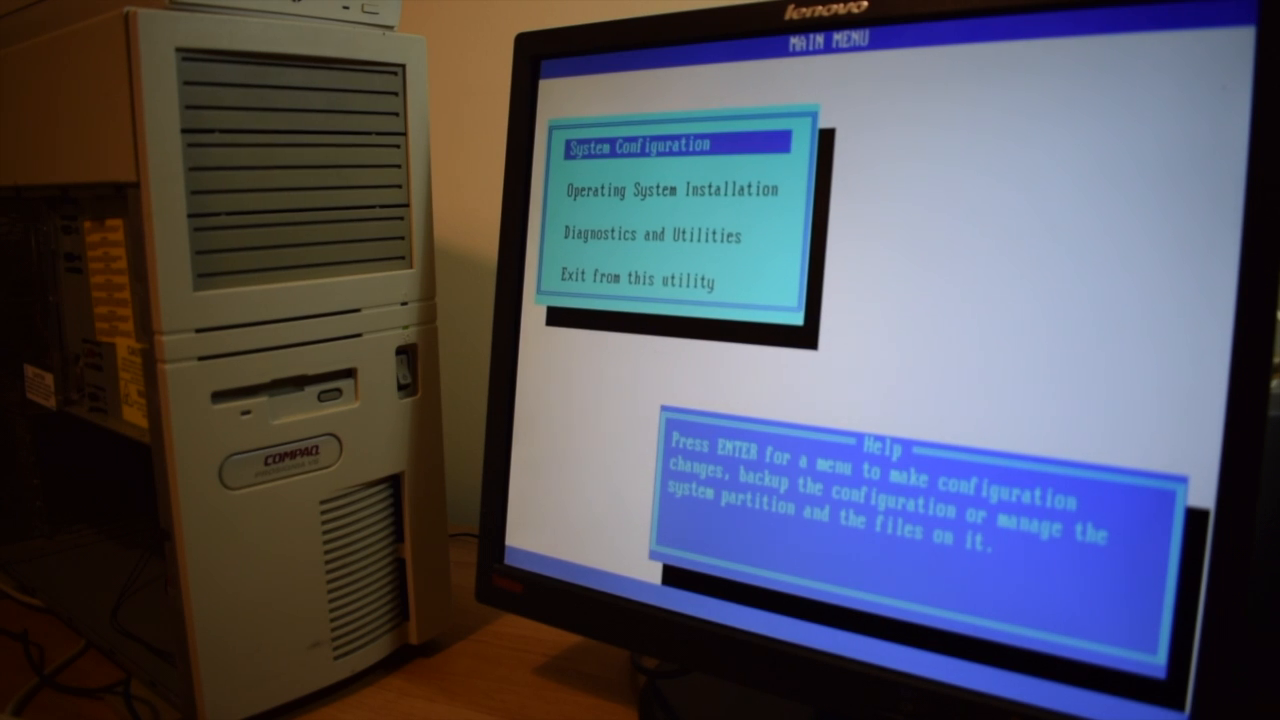
key(Down)
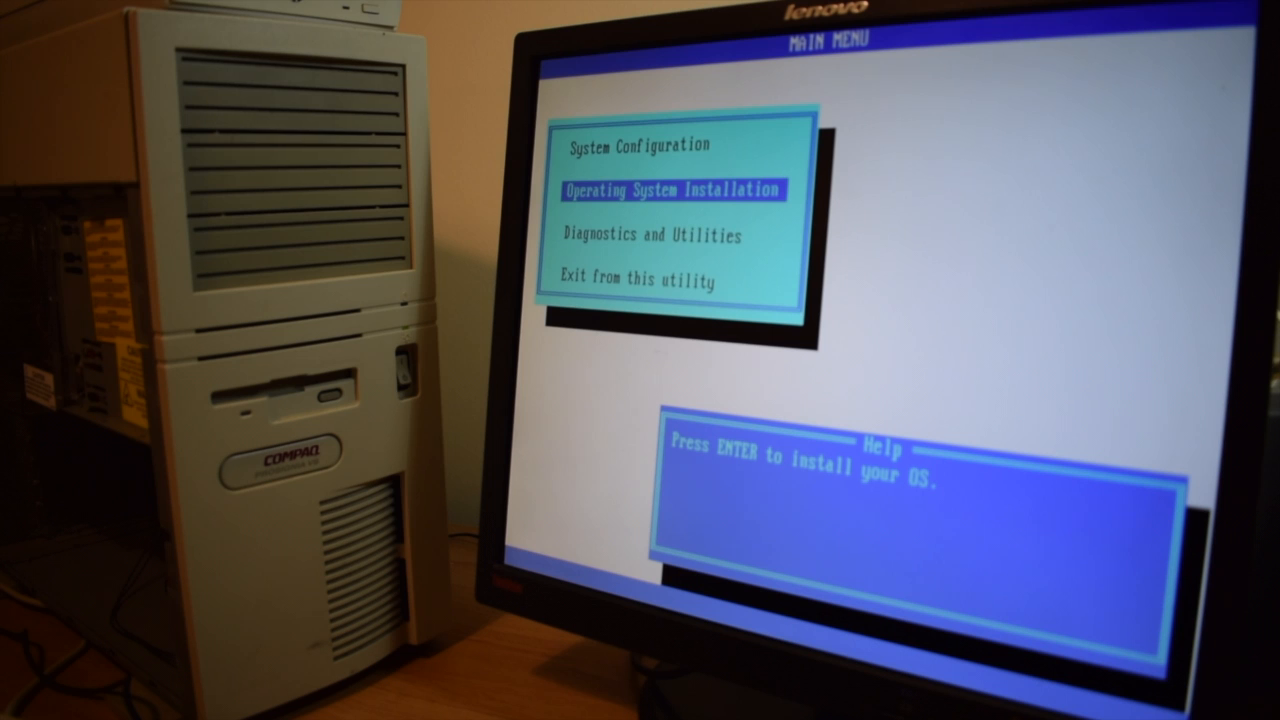